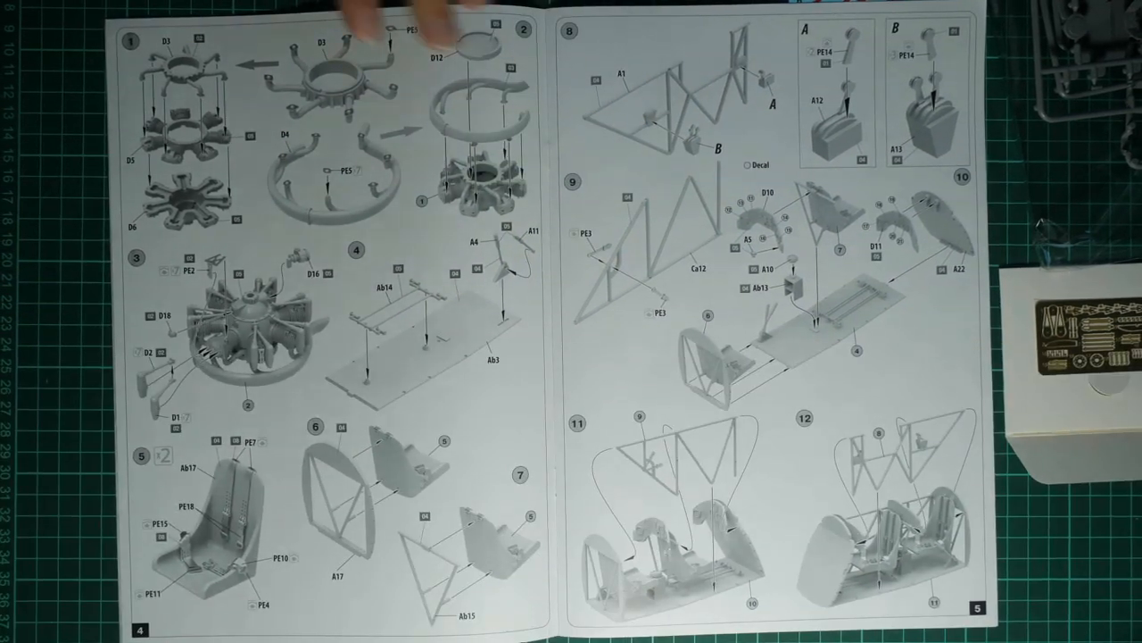
mouse_move(357, 72)
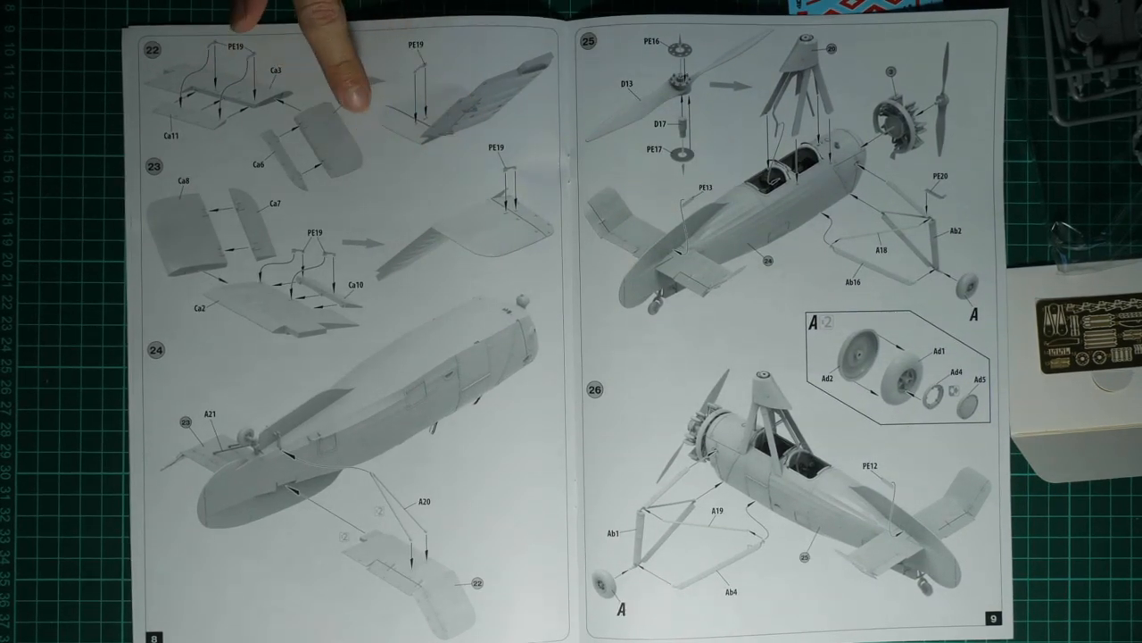
mouse_move(786, 36)
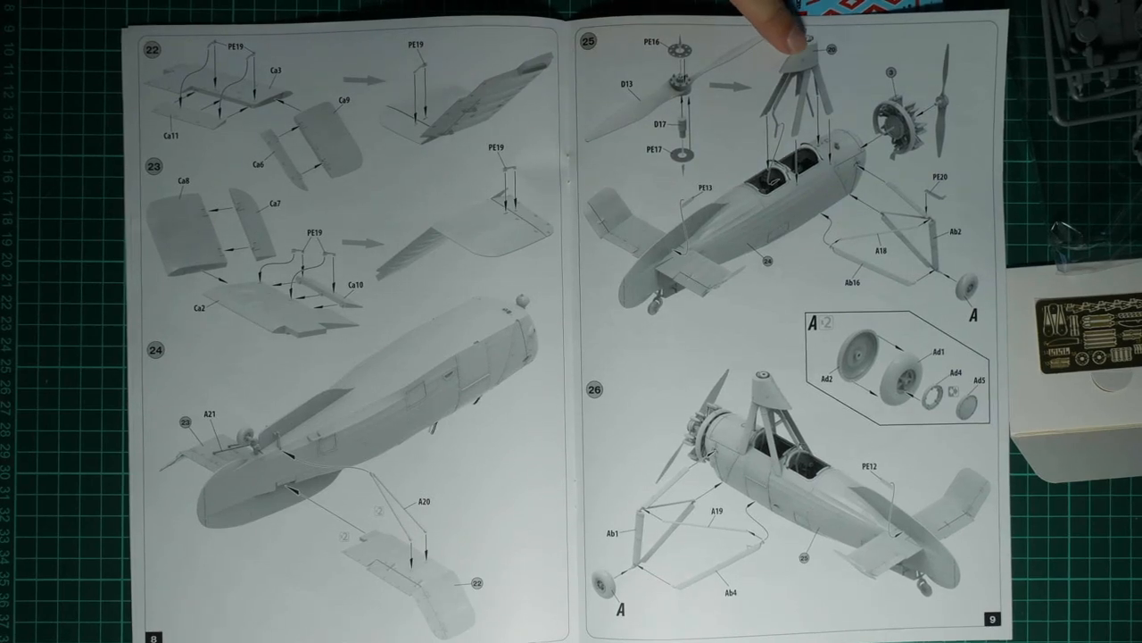